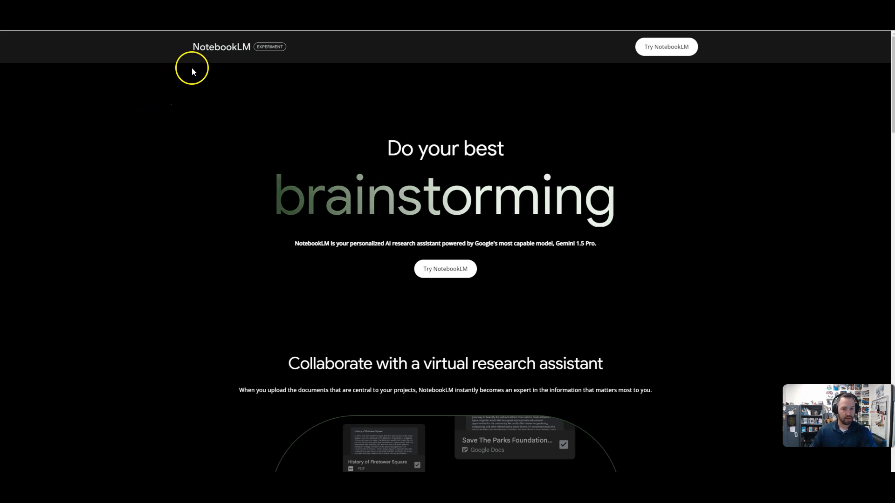
{"action": "mouse_move", "coordinate": [524, 73]}
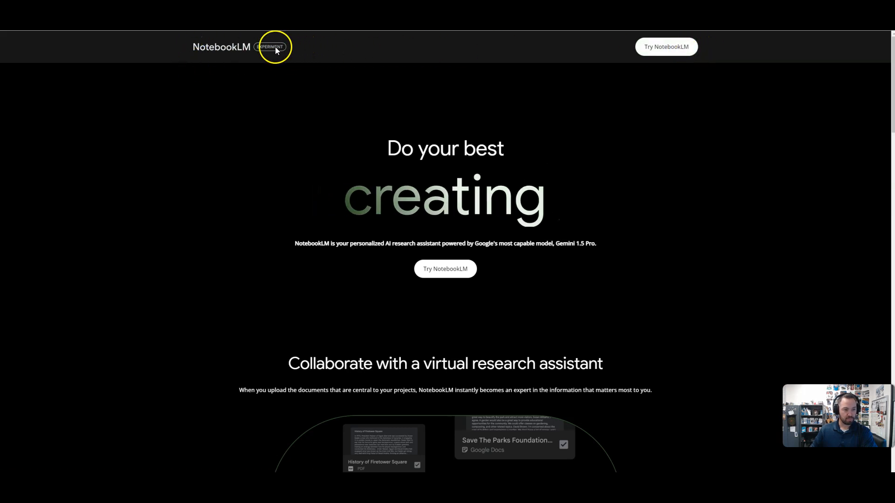
{"action": "mouse_move", "coordinate": [457, 74]}
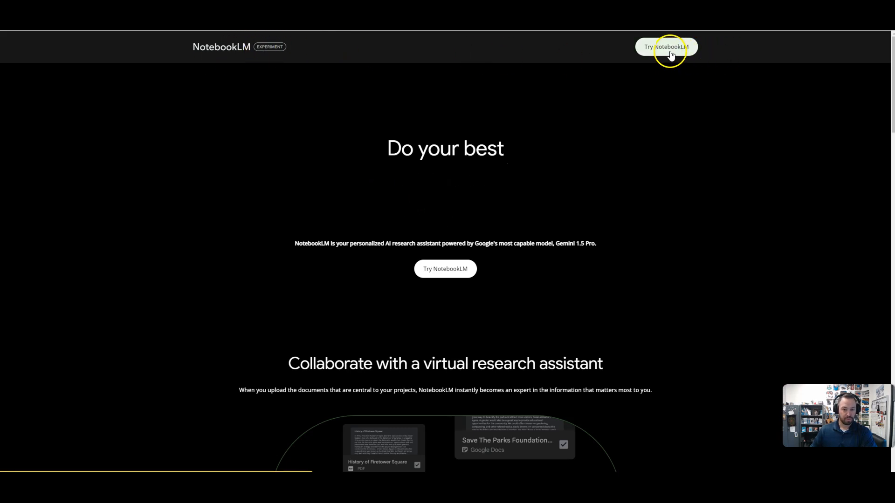
- Enter NotebookLM from the introduction page to reach the notebooks list
{"action": "left_click", "coordinate": [666, 46]}
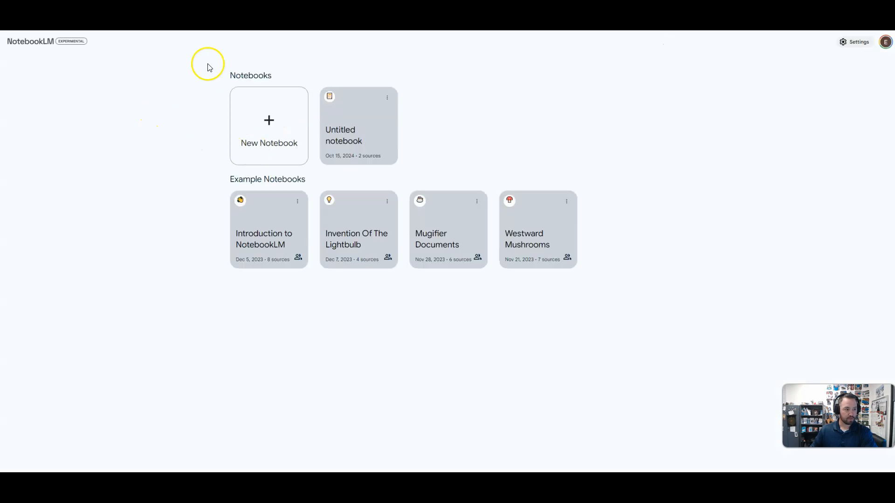
{"action": "mouse_move", "coordinate": [241, 181]}
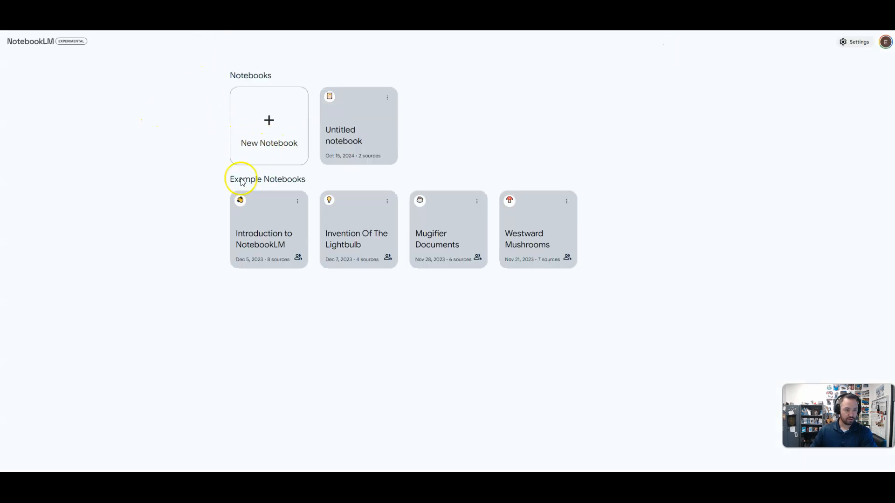
{"action": "mouse_move", "coordinate": [297, 153]}
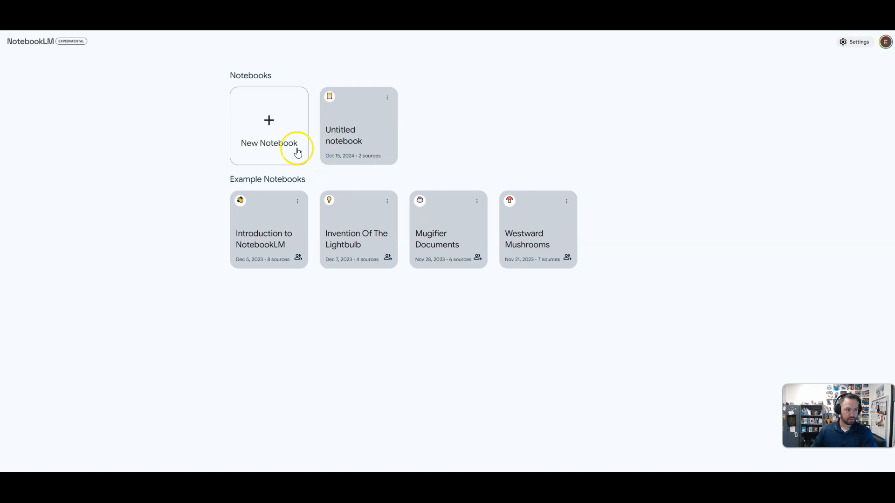
{"action": "mouse_move", "coordinate": [358, 126]}
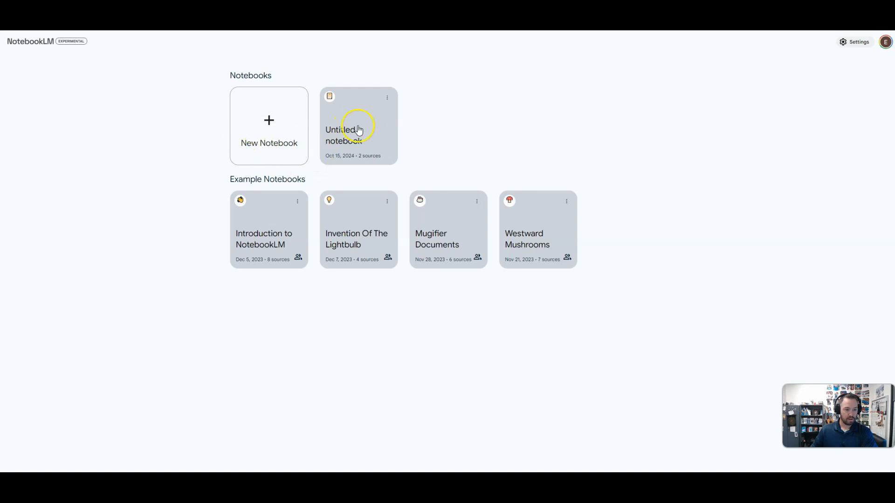
{"action": "mouse_move", "coordinate": [363, 109]}
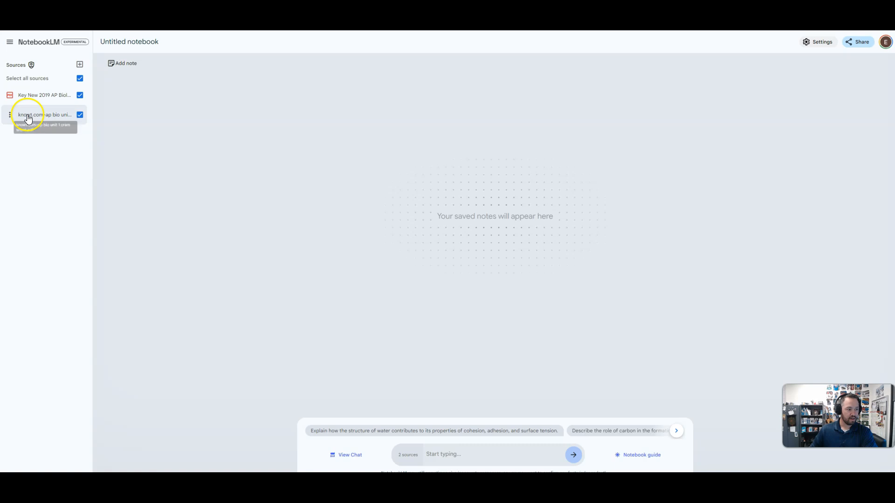
{"action": "left_click", "coordinate": [44, 115]}
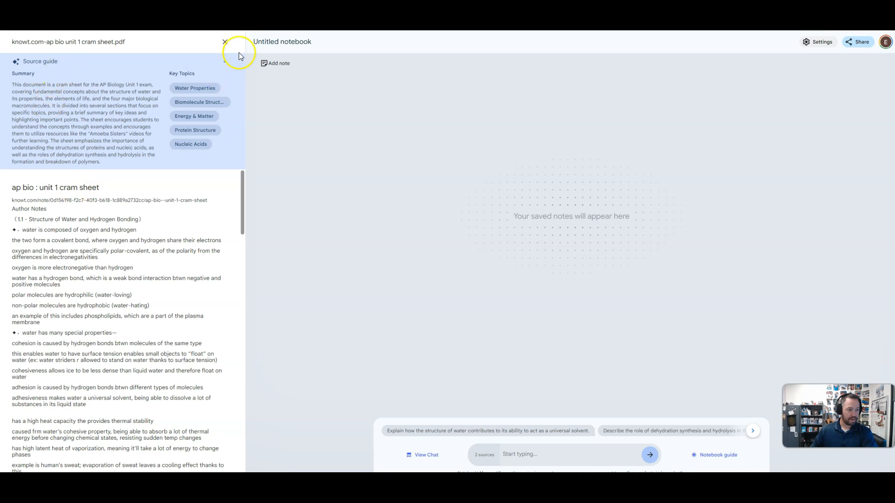
{"action": "left_click", "coordinate": [224, 42]}
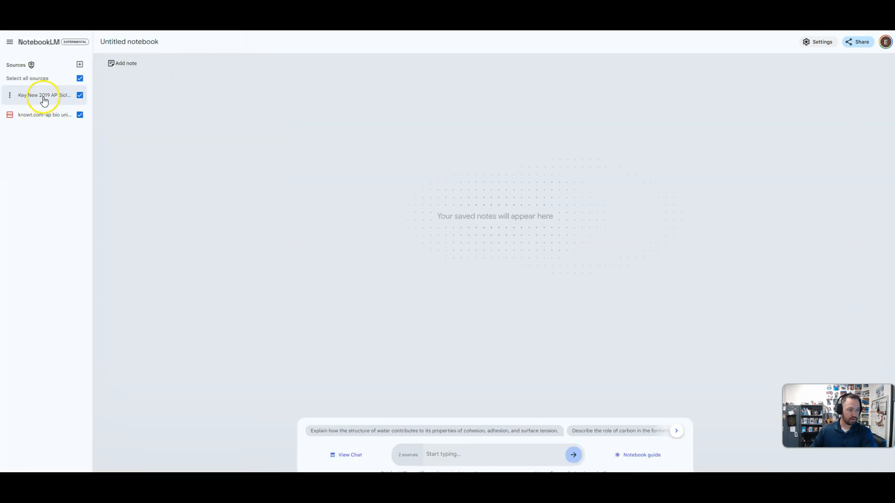
{"action": "left_click", "coordinate": [44, 95]}
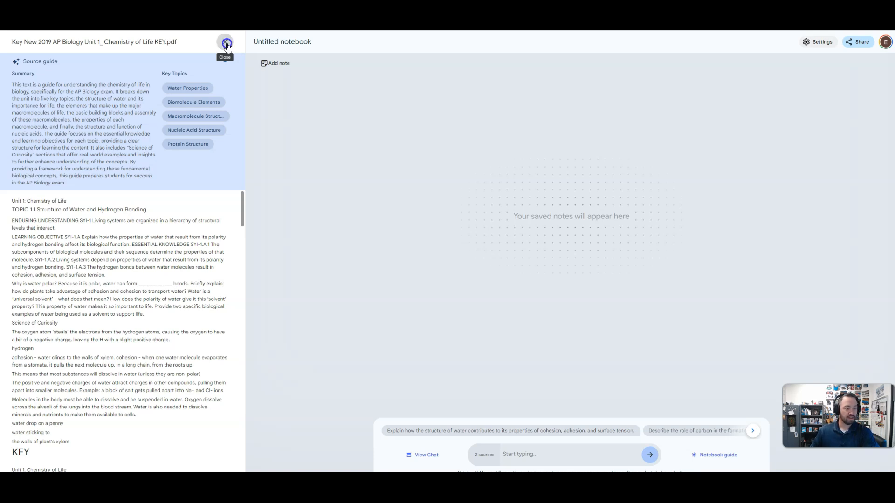
{"action": "left_click", "coordinate": [226, 43]}
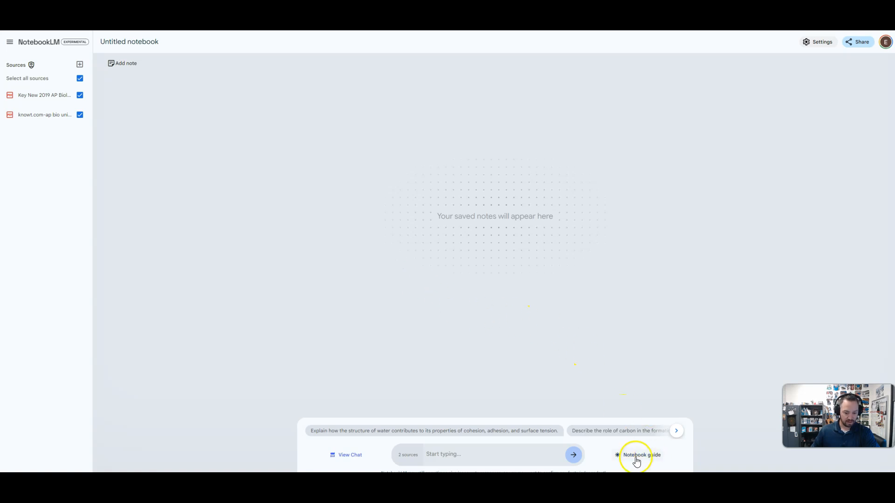
- Show the Notebook guide with the combined summary of both AP Biology sources
{"action": "left_click", "coordinate": [638, 455]}
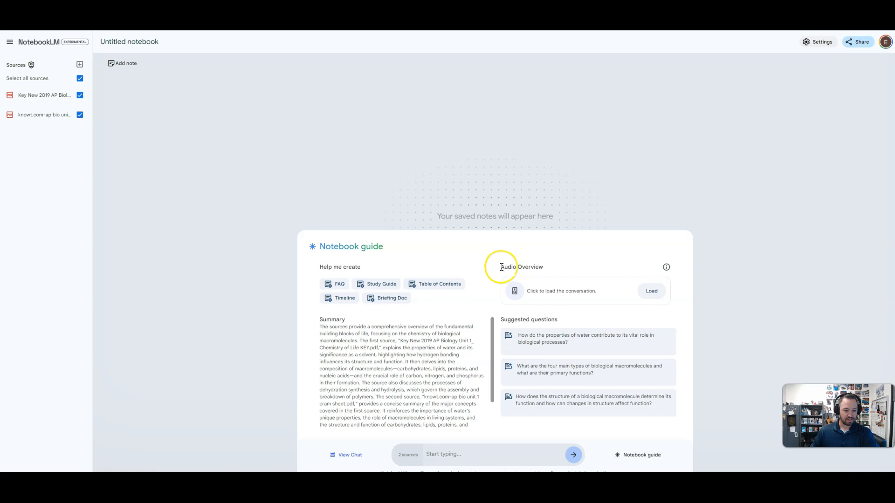
{"action": "mouse_move", "coordinate": [529, 270]}
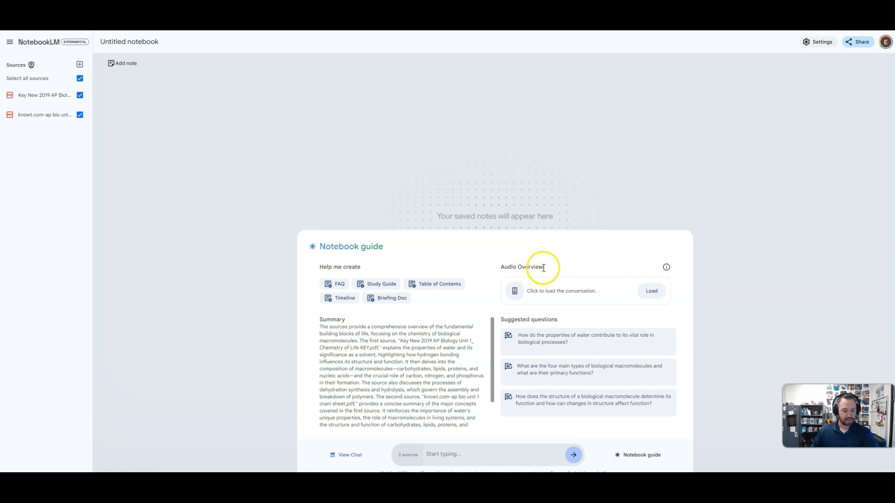
{"action": "mouse_move", "coordinate": [508, 294]}
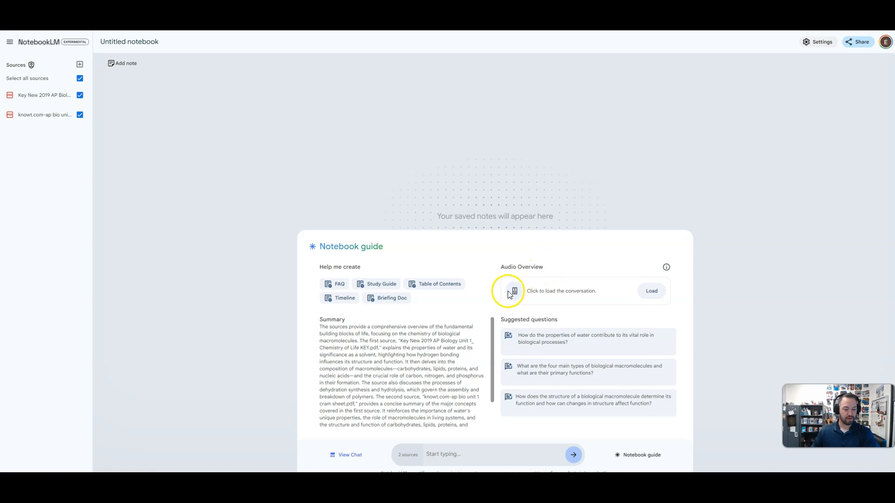
{"action": "mouse_move", "coordinate": [571, 293]}
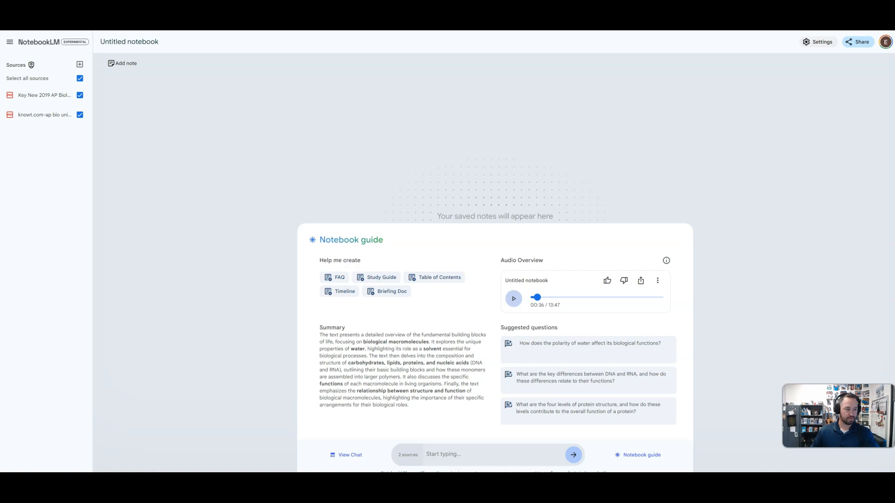
- Play the 13:47 Audio Overview podcast and pause it at 01:33
{"action": "left_click", "coordinate": [513, 298]}
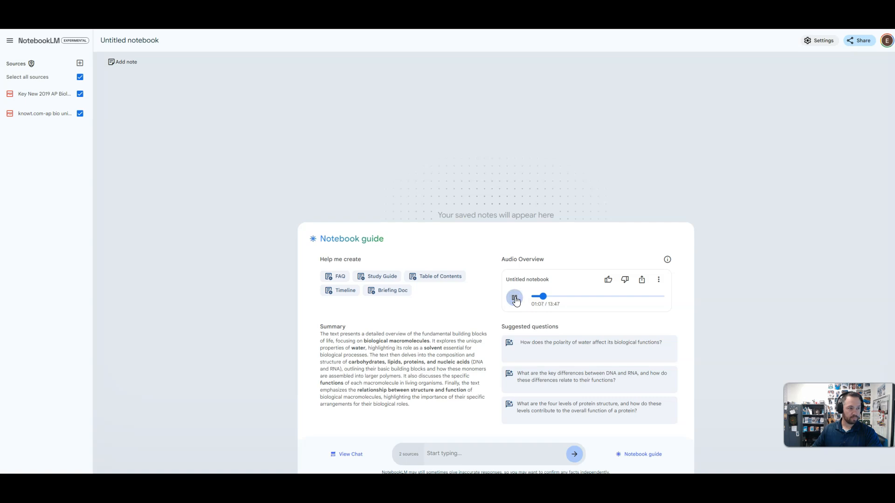
{"action": "left_click", "coordinate": [514, 296]}
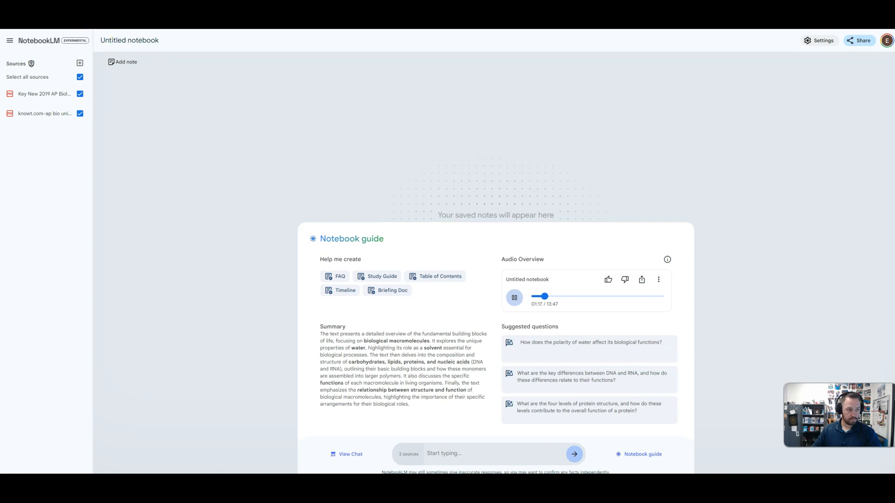
{"action": "mouse_move", "coordinate": [492, 325]}
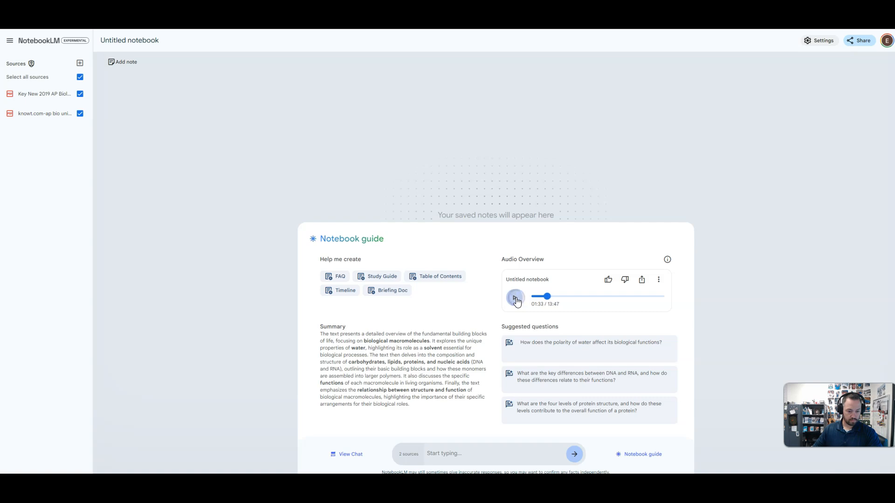
{"action": "left_click", "coordinate": [514, 297]}
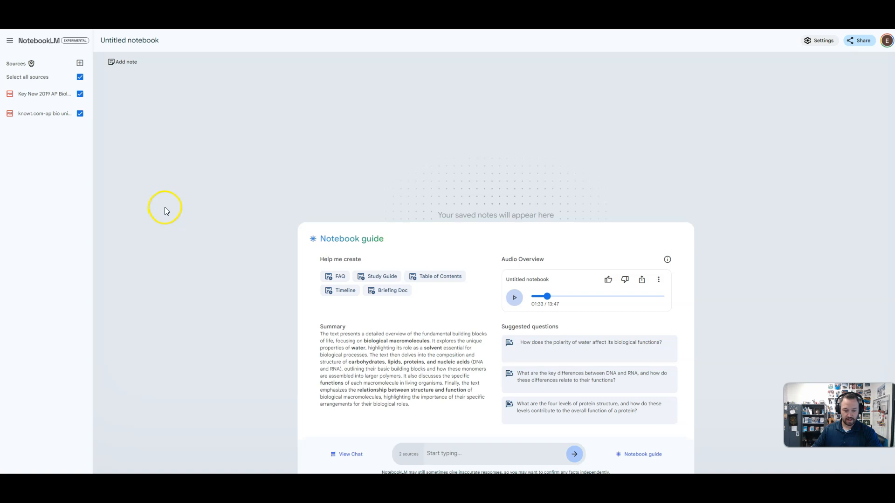